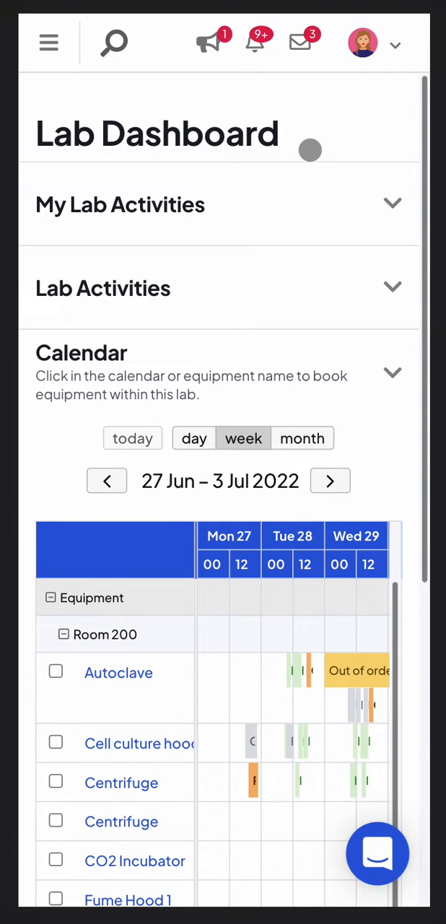
# Step: Go to the Cell culture hood equipment page and bring up its calendar's date chooser
pyautogui.scroll(-3)
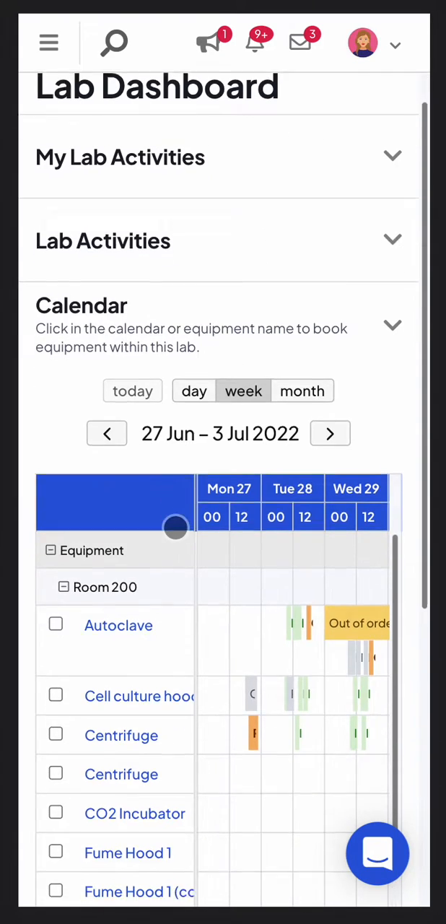
pyautogui.scroll(-3)
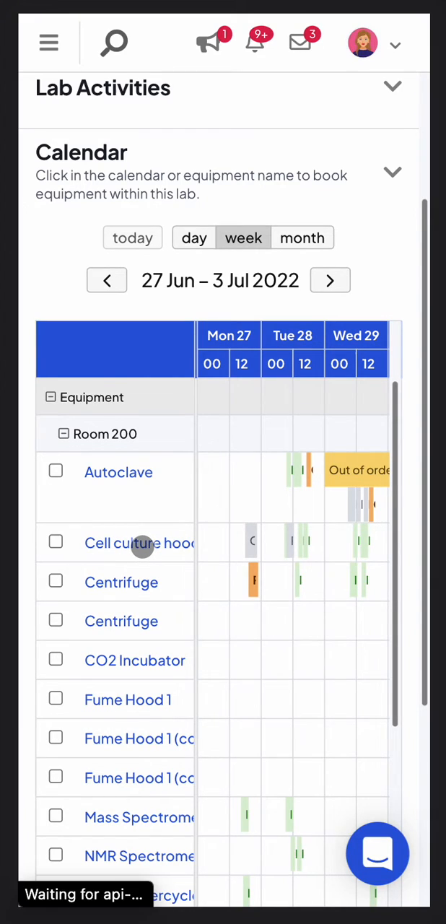
pyautogui.click(137, 542)
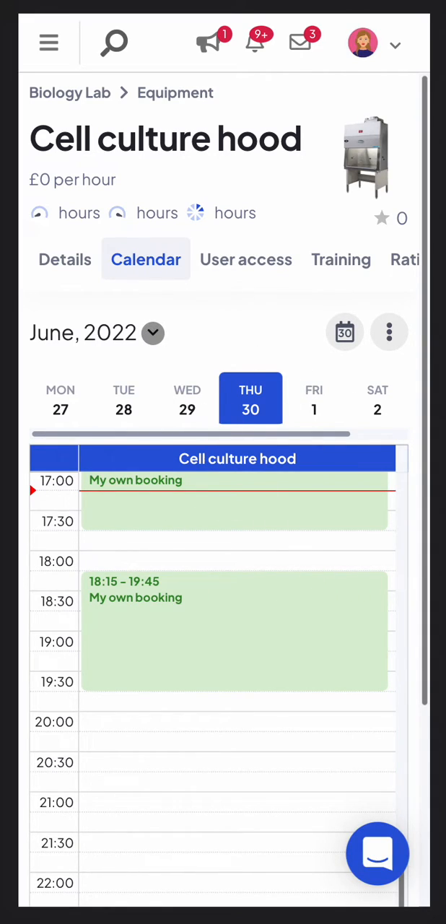
pyautogui.click(153, 332)
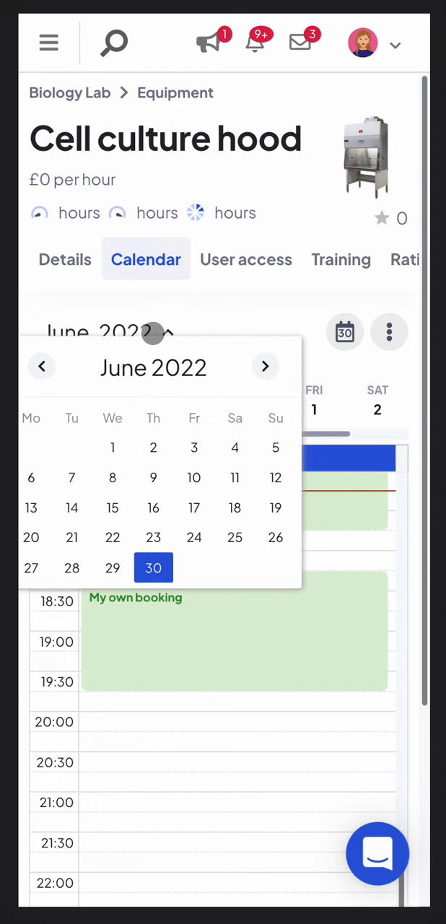
# Step: Switch the calendar to Wednesday 6 July 2022 and view the afternoon slots
pyautogui.click(265, 367)
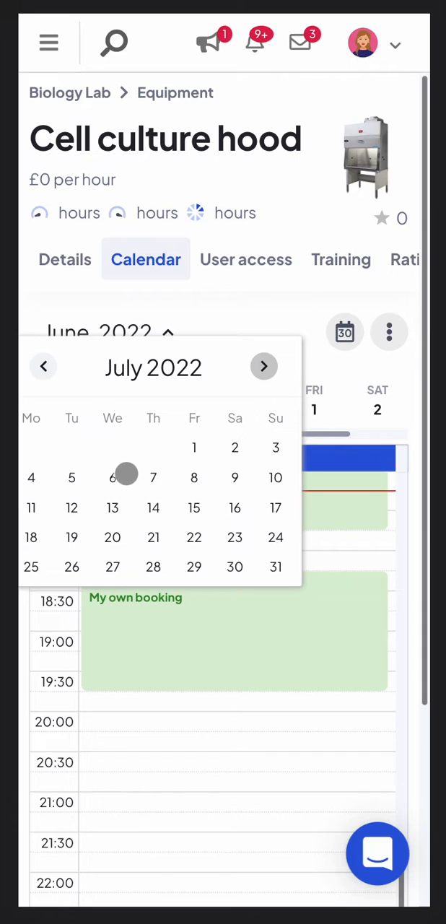
pyautogui.click(112, 476)
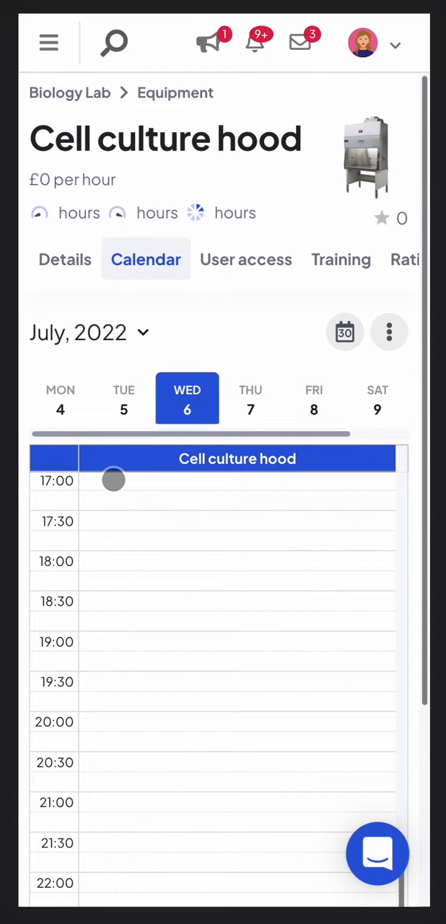
pyautogui.scroll(3)
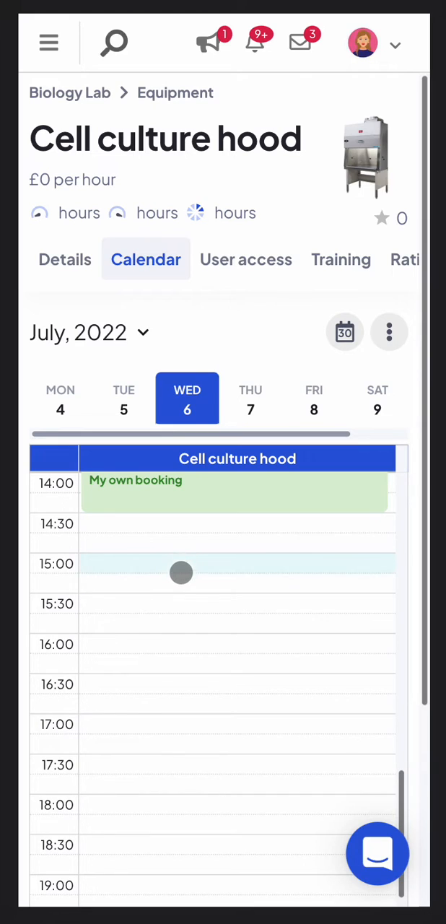
# Step: Draft two bookings in the day view: 15:00–16:00 and 17:00–18:00
pyautogui.click(181, 571)
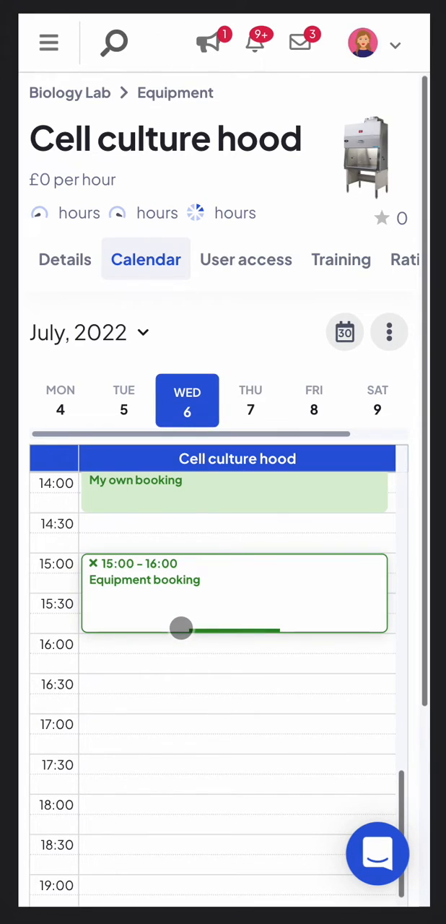
pyautogui.moveTo(180, 628); pyautogui.dragTo(123, 684)
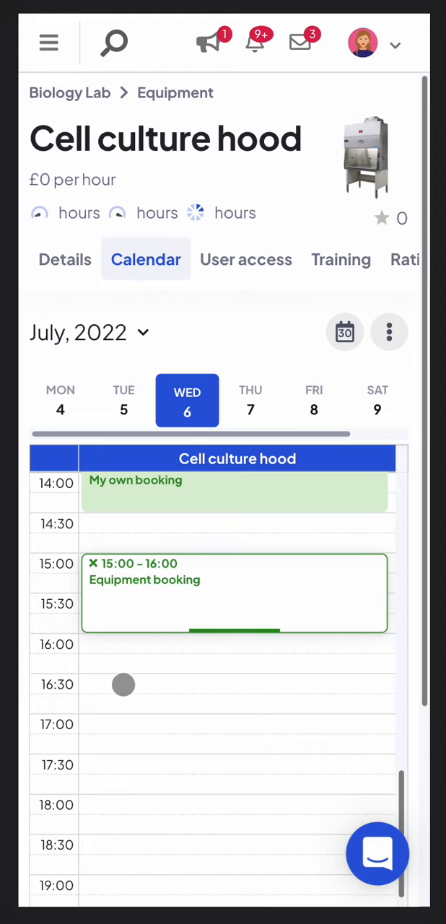
pyautogui.moveTo(123, 684); pyautogui.dragTo(115, 788)
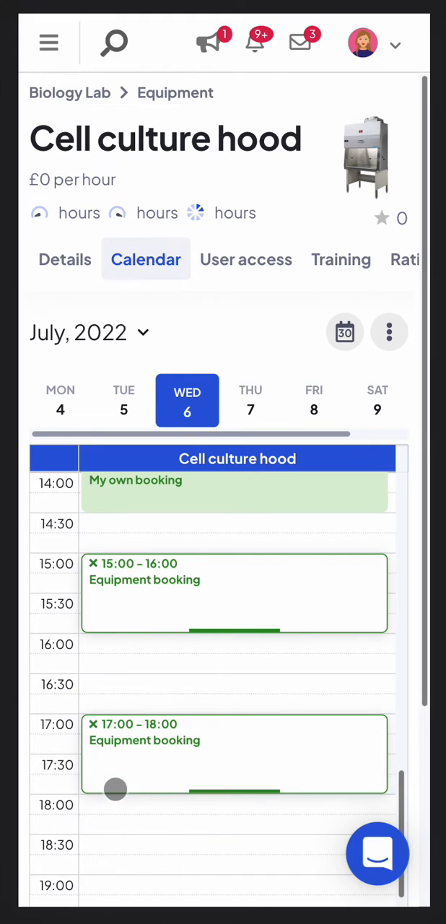
pyautogui.scroll(-3)
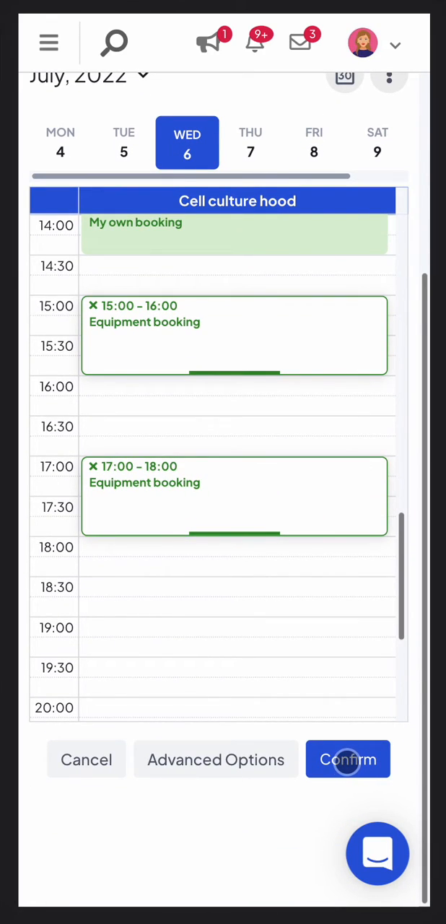
# Step: Confirm both drafted bookings so they are created successfully
pyautogui.click(348, 759)
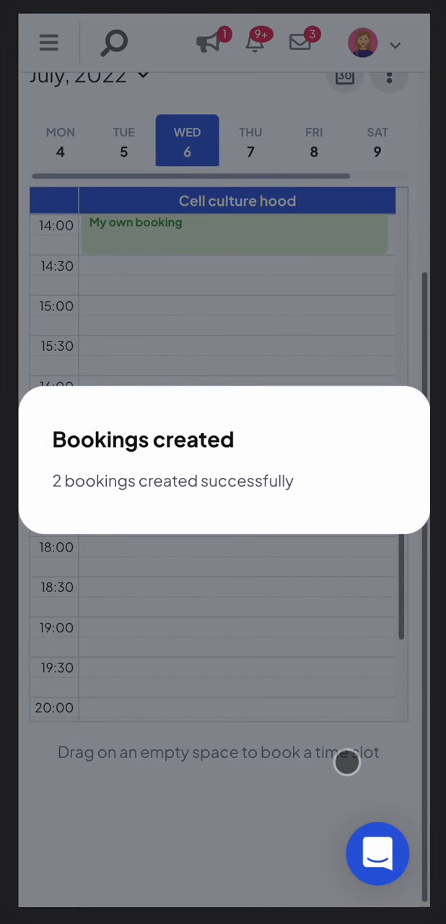